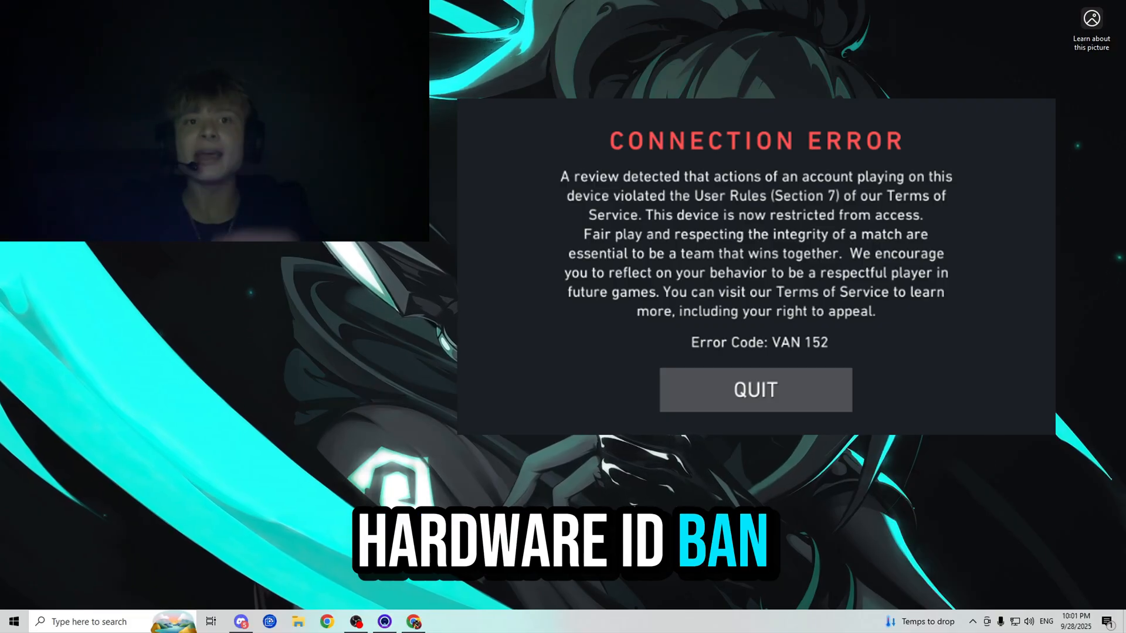
Open Discord on the Divine server's reviews channel showing customer vouches
click(755, 390)
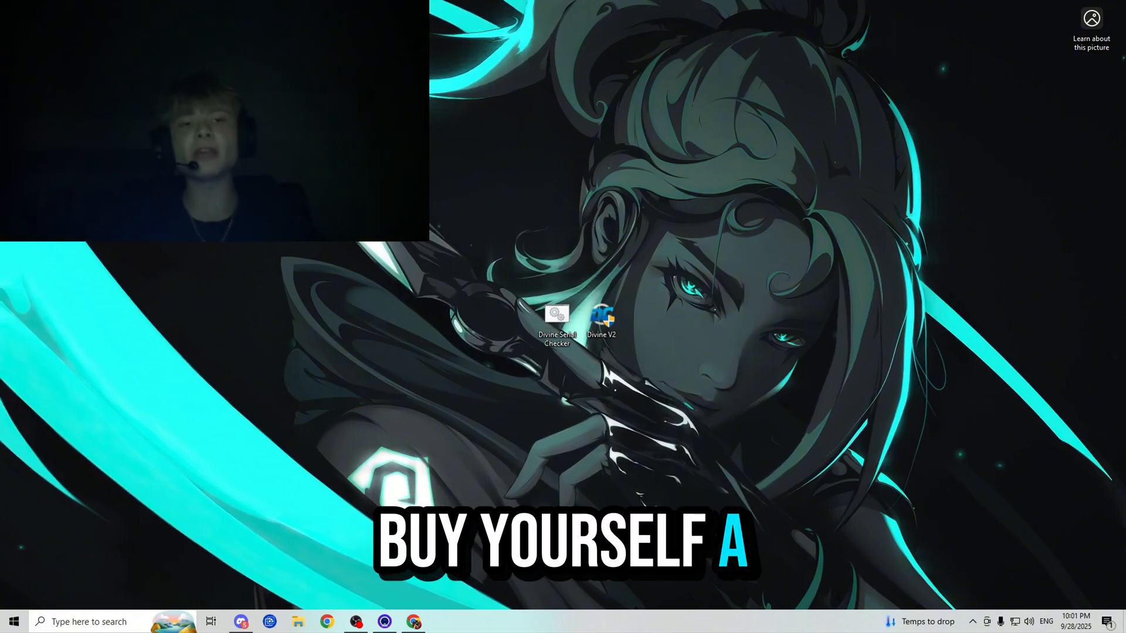
double_click(602, 316)
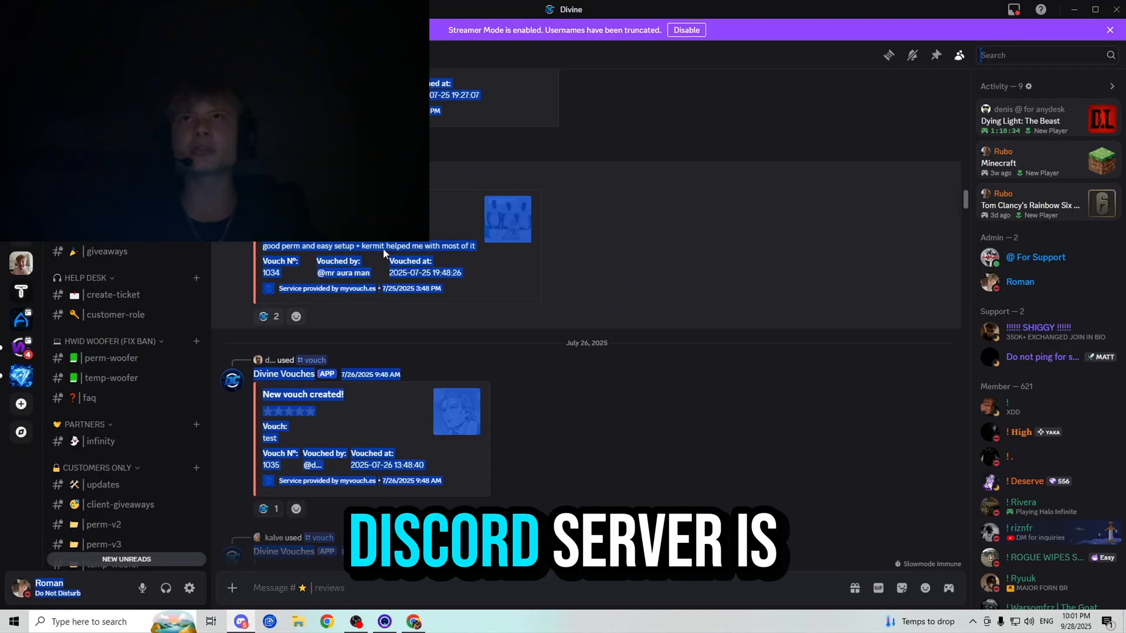
Scroll the reviews, then switch to the Divine Cheats Perm and Temp HWID Spoofer listing
scroll(down, 3)
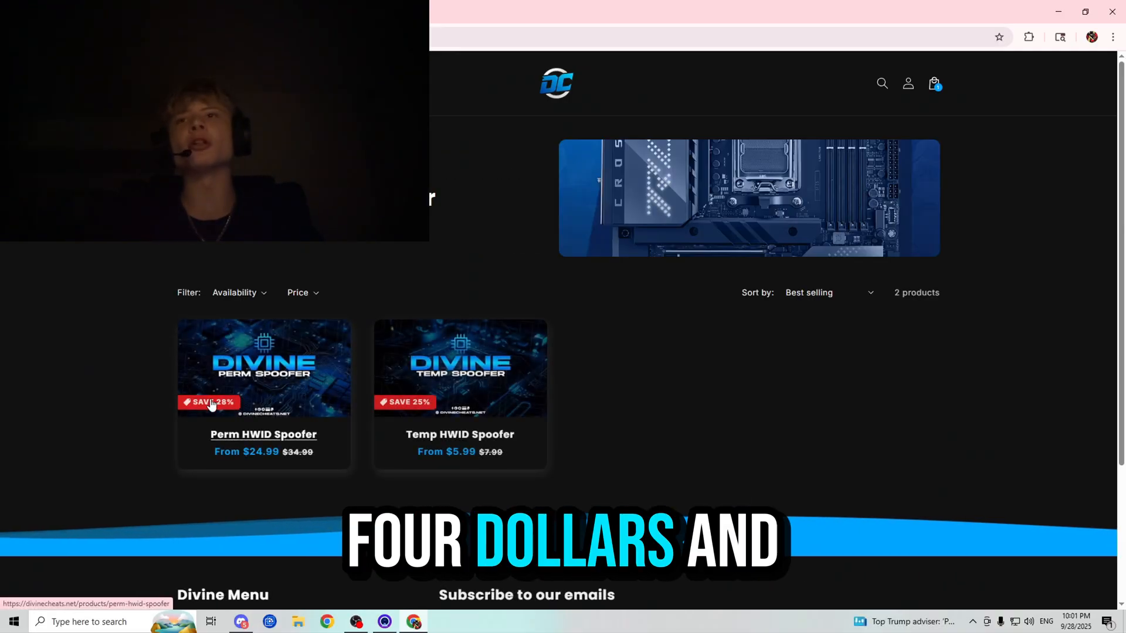
Pick the Lifetime Perm HWID Spoofer license and check out with discount, totalling $65.44
click(263, 434)
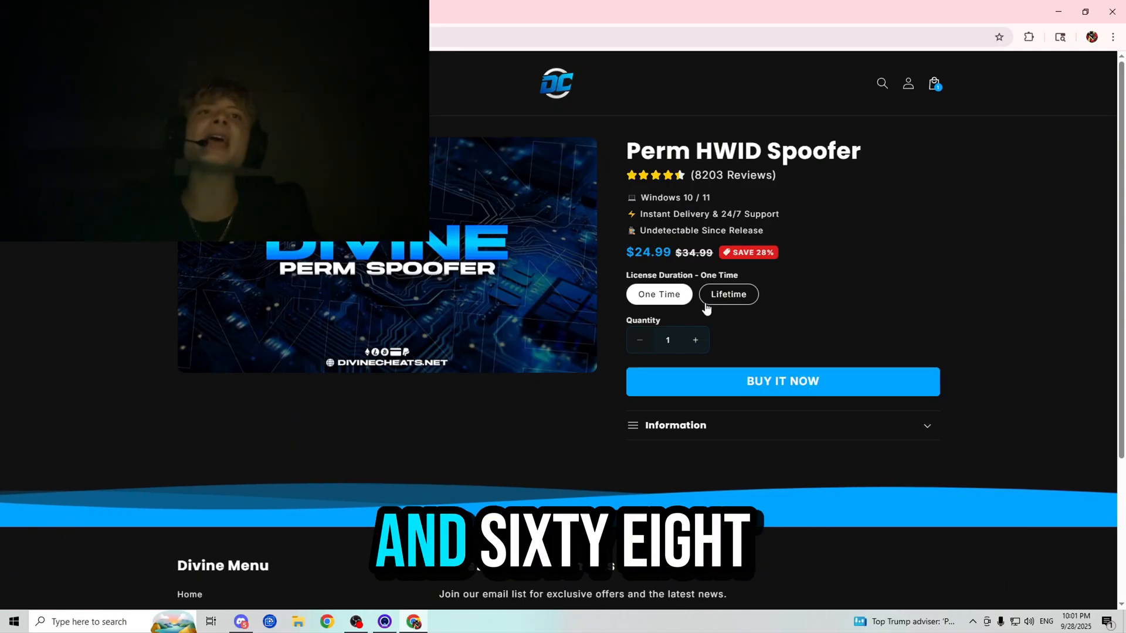
click(728, 294)
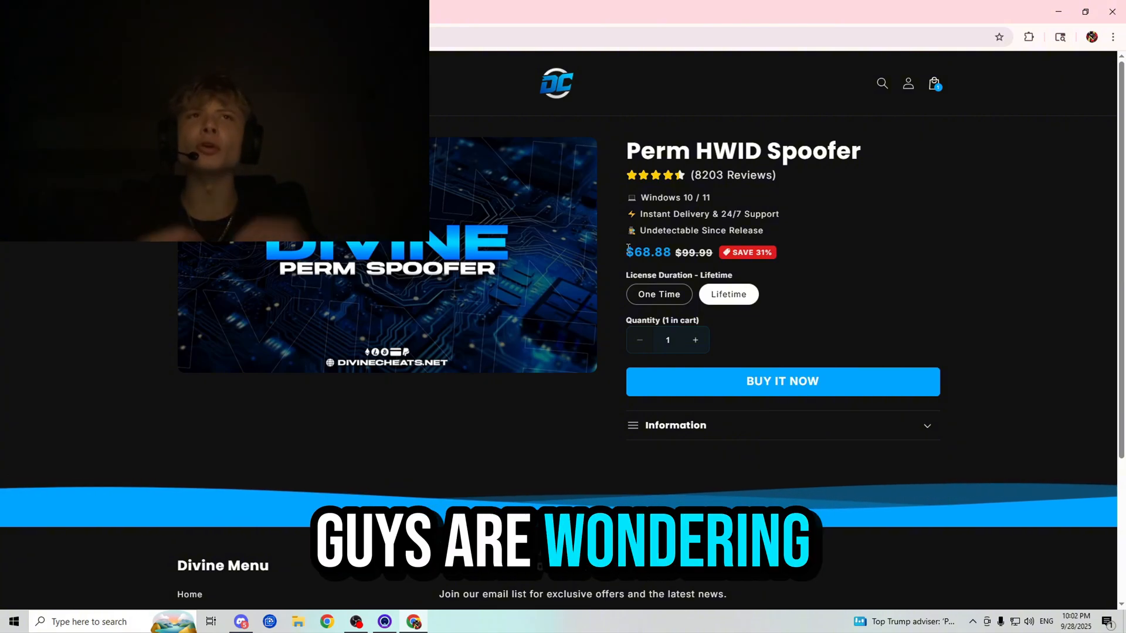
click(659, 295)
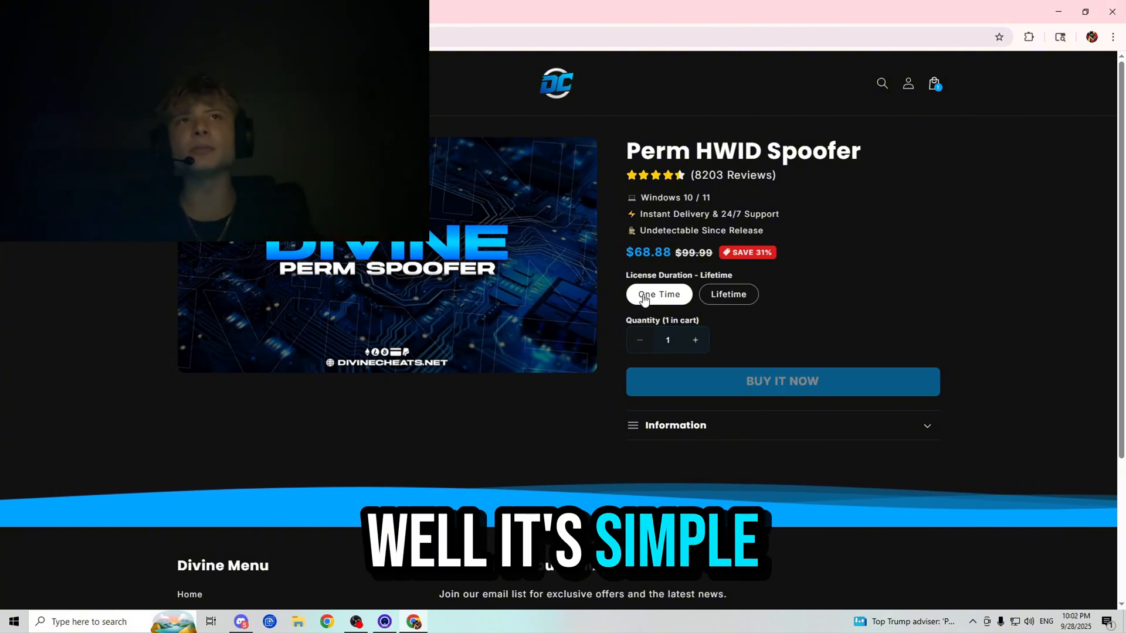
click(658, 295)
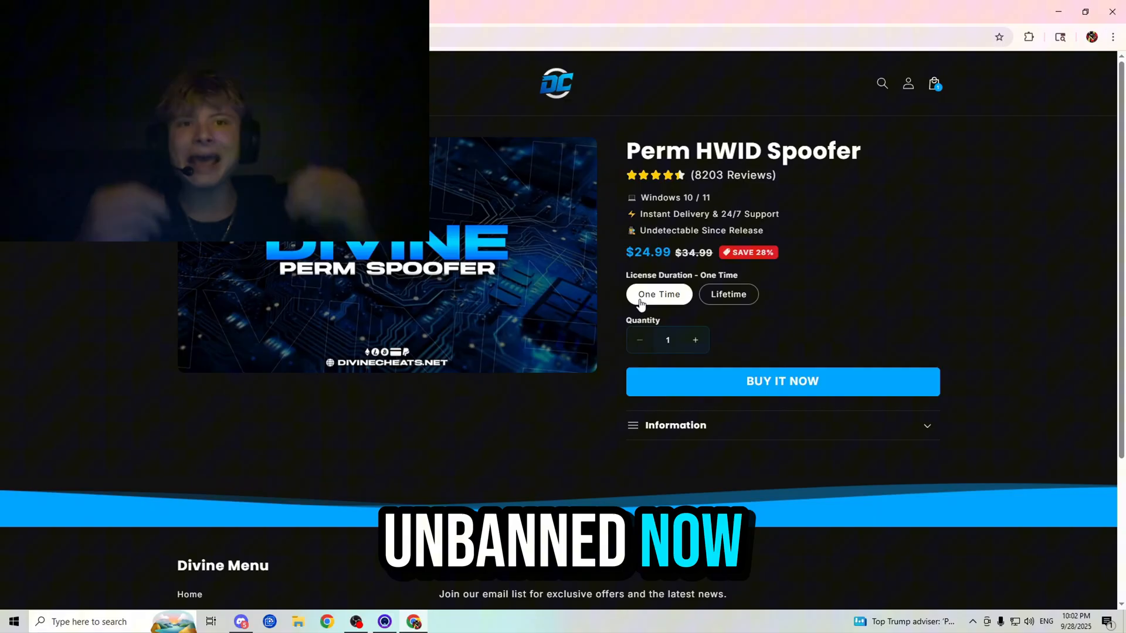
click(727, 294)
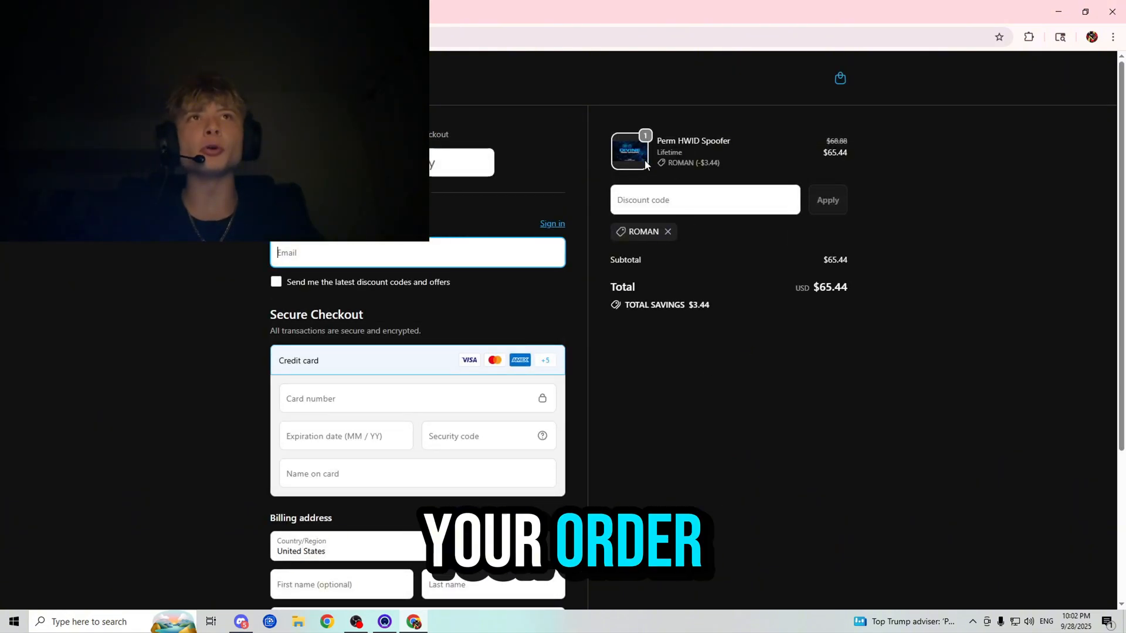
Minimize the browser to reveal the Divine V2 and Divine Serial Checker shortcuts
double_click(707, 163)
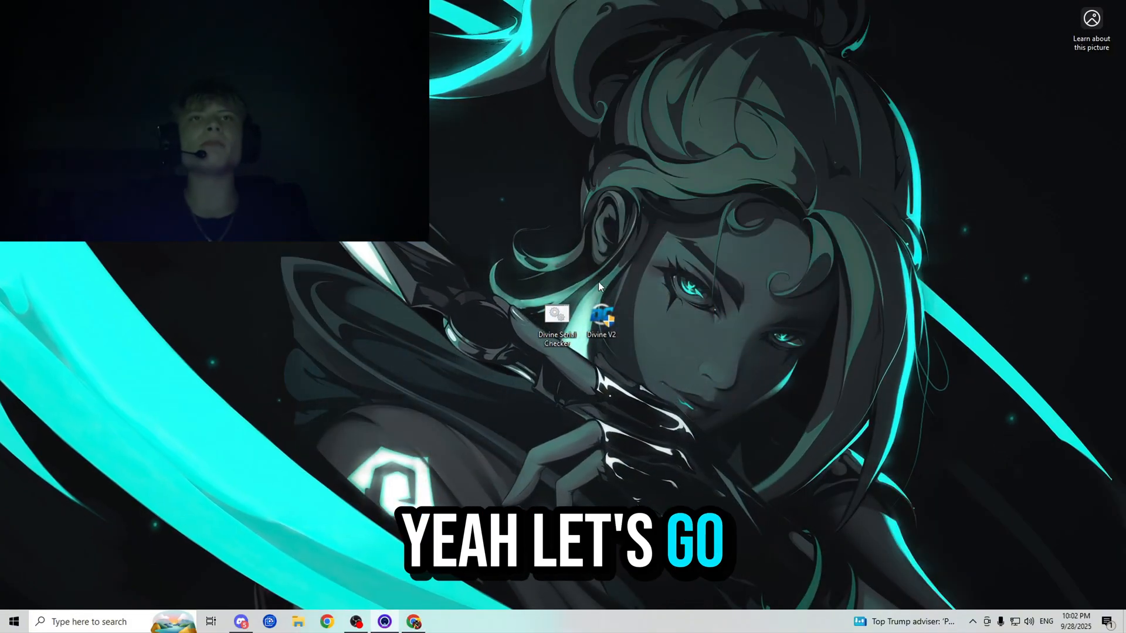
Run Divine Serial Checker past the security warning to list UUID, volume serial and MACs
double_click(556, 316)
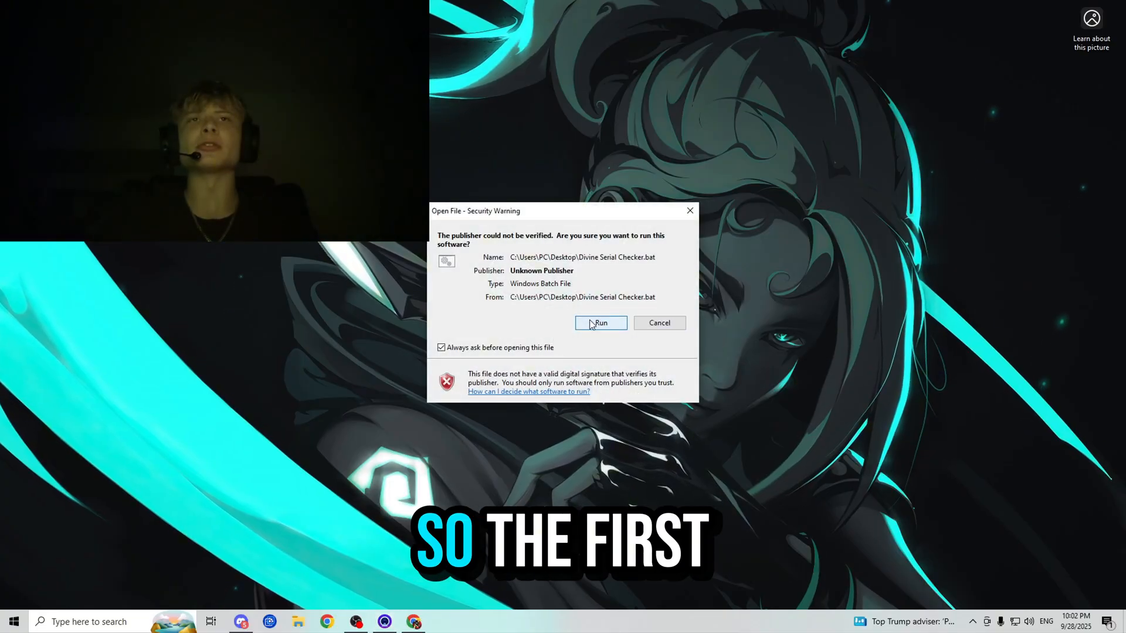
click(600, 323)
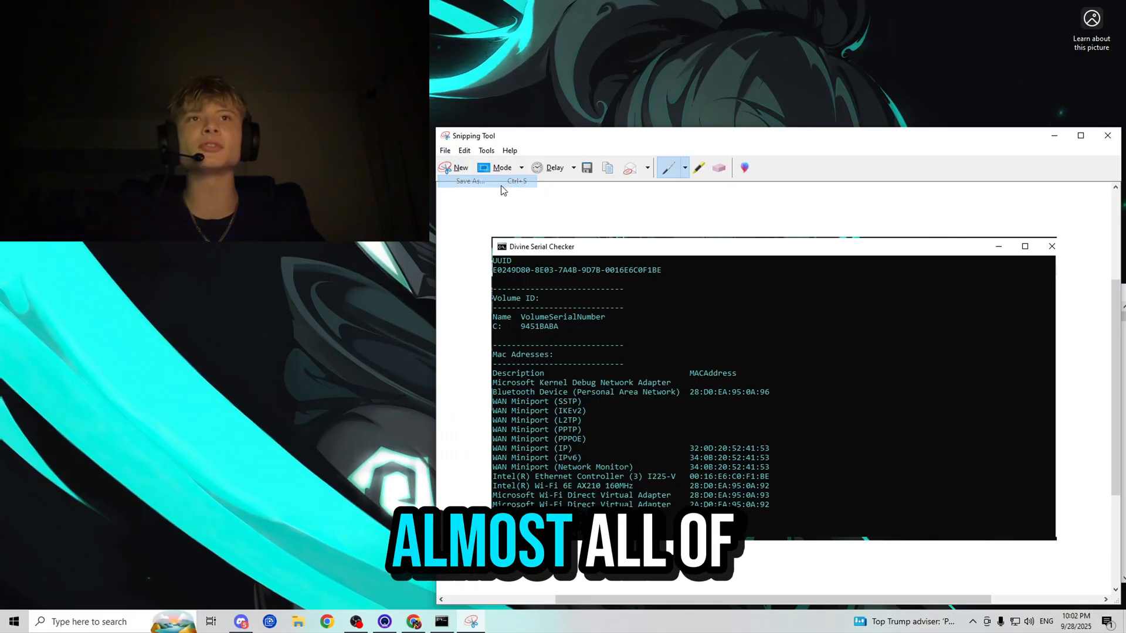
Save the pre-spoof serials screenshot to the Desktop and launch Divine V2
click(469, 181)
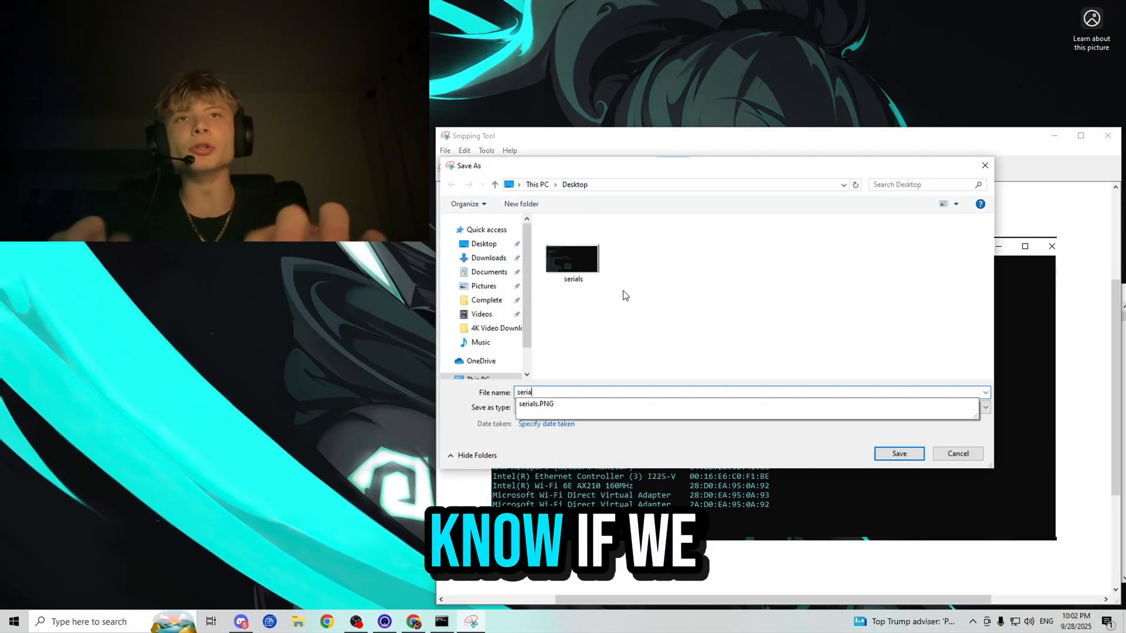
click(899, 453)
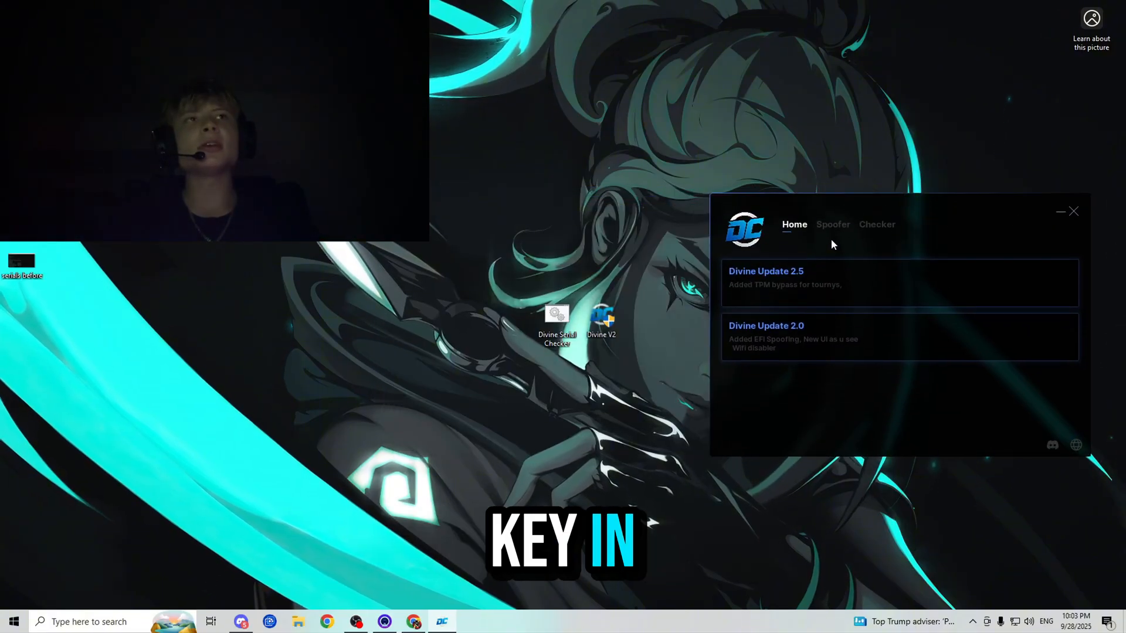
Run Permanent Spoof from the Spoofer tab until completed, then close Divine V2
click(832, 224)
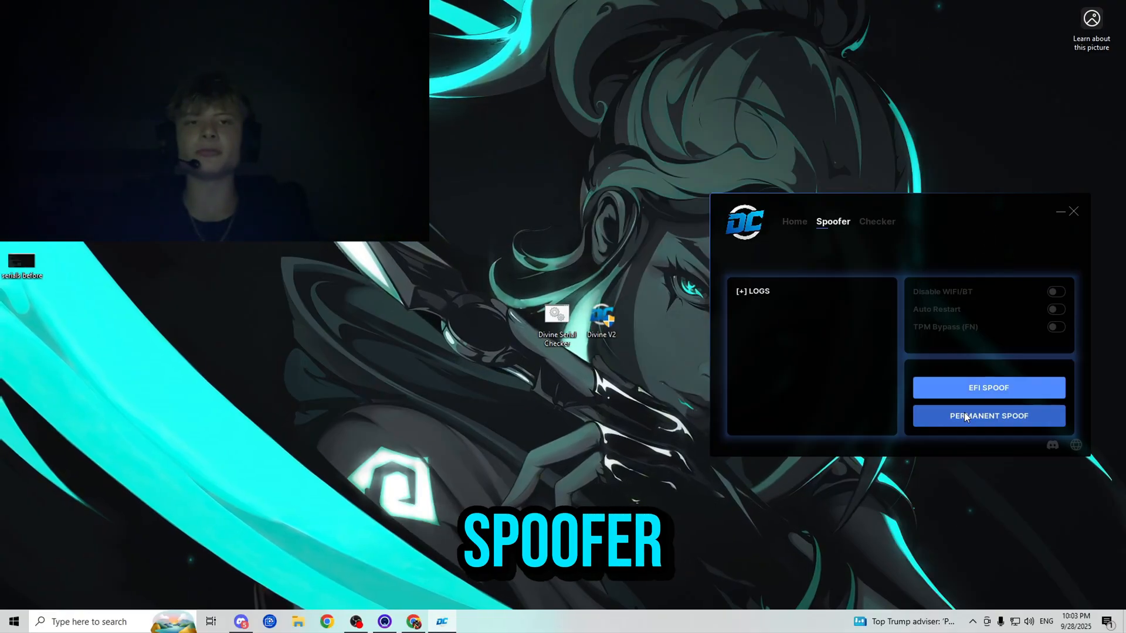
click(989, 415)
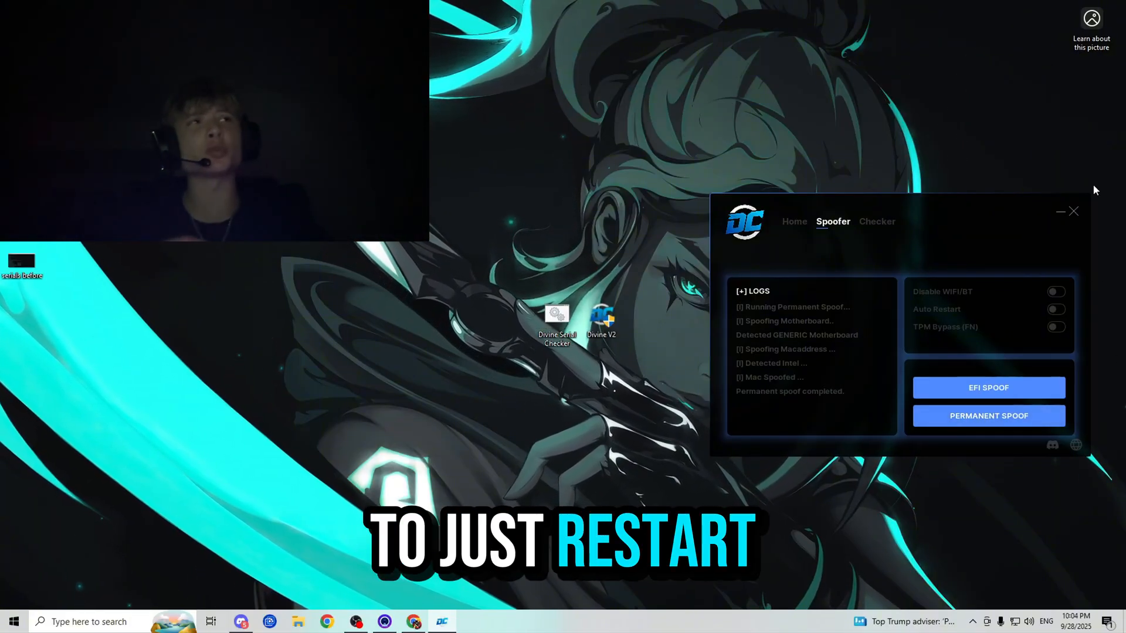
click(1073, 211)
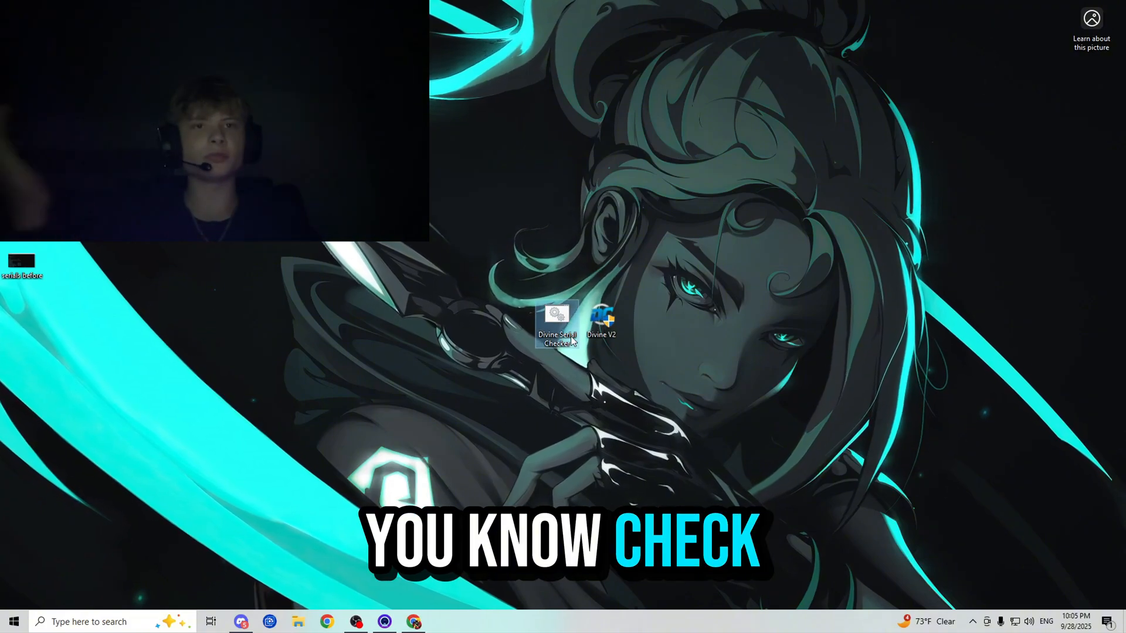
Rerun Serial Checker beside the before screenshot, confirming UUID and volume serial changed
double_click(557, 322)
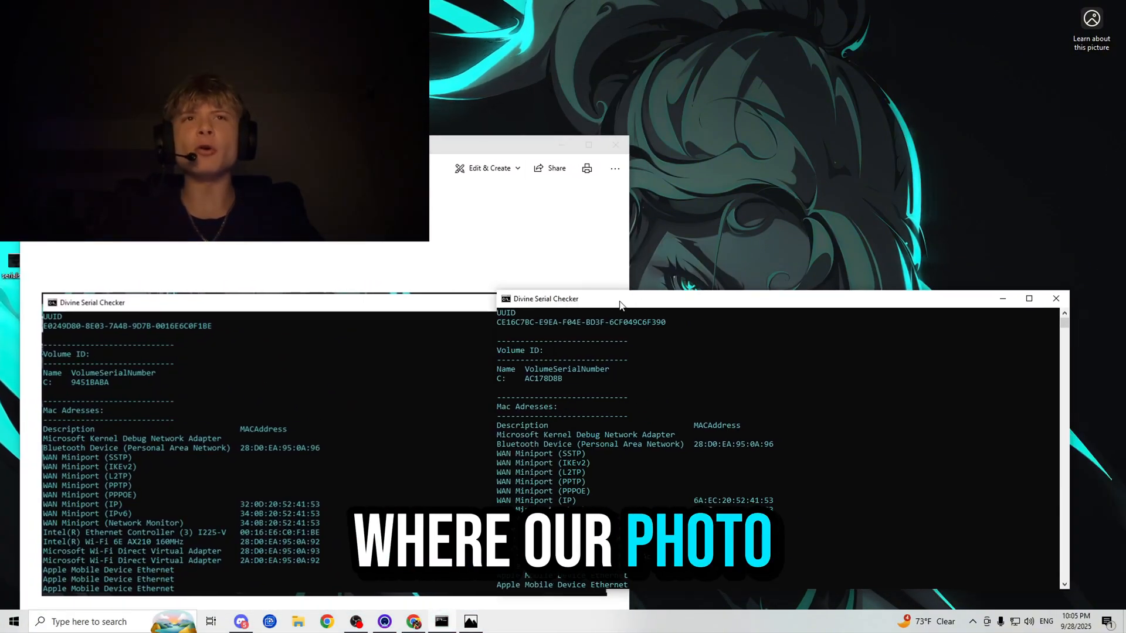
drag(618, 298, 435, 304)
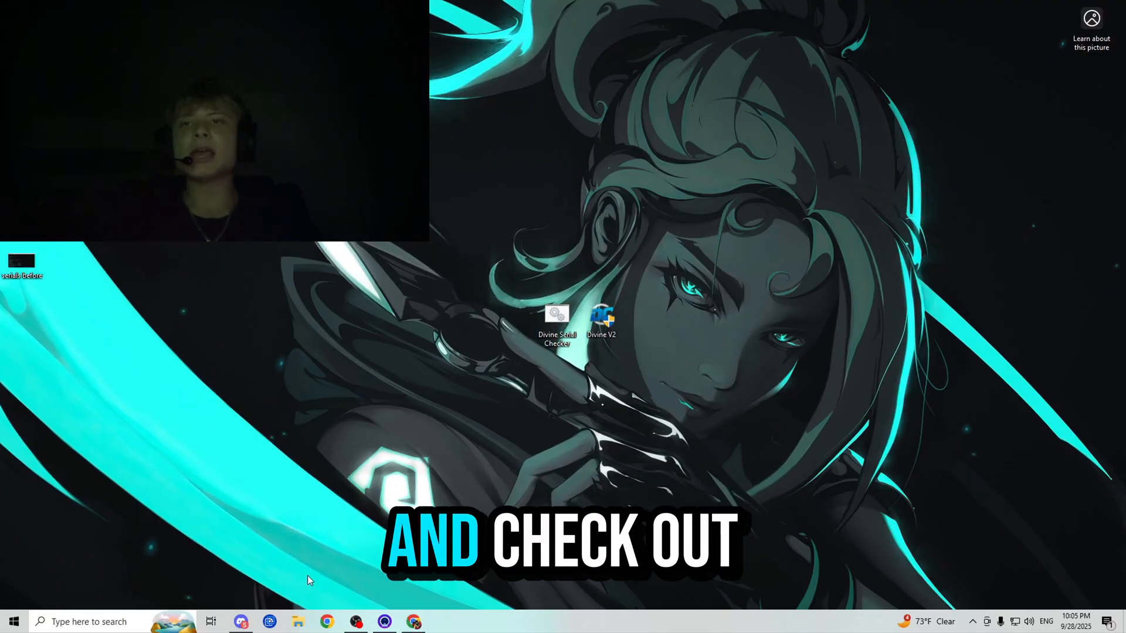
Browse the Divine server's perm-woofer listing and FAQ, ending at create-ticket
click(241, 621)
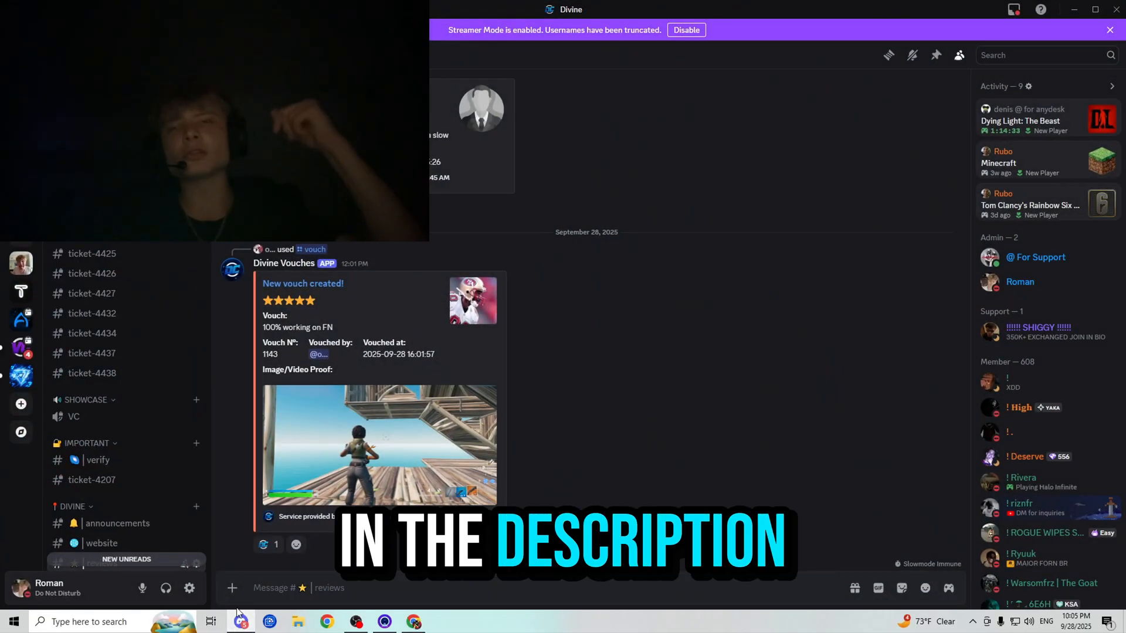
scroll(down, 3)
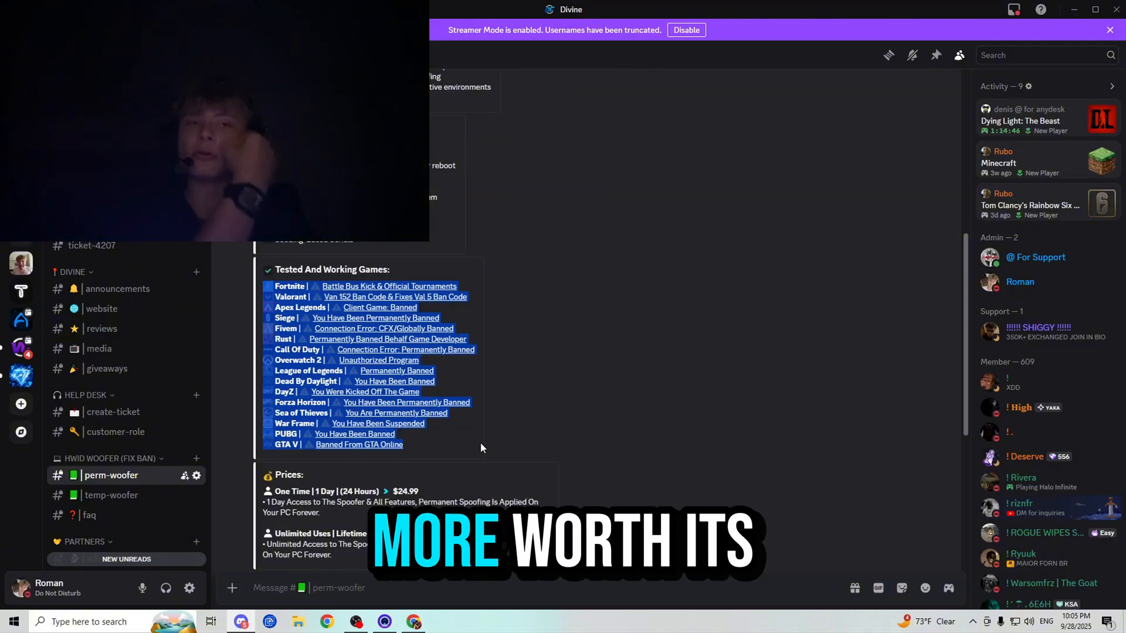
scroll(down, 3)
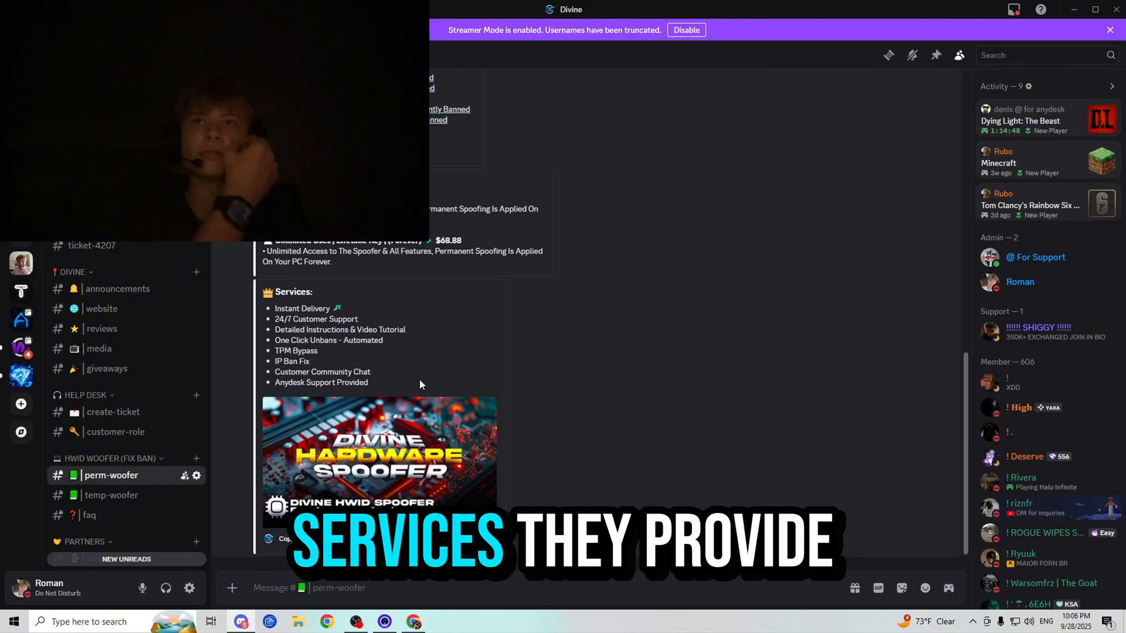
click(89, 515)
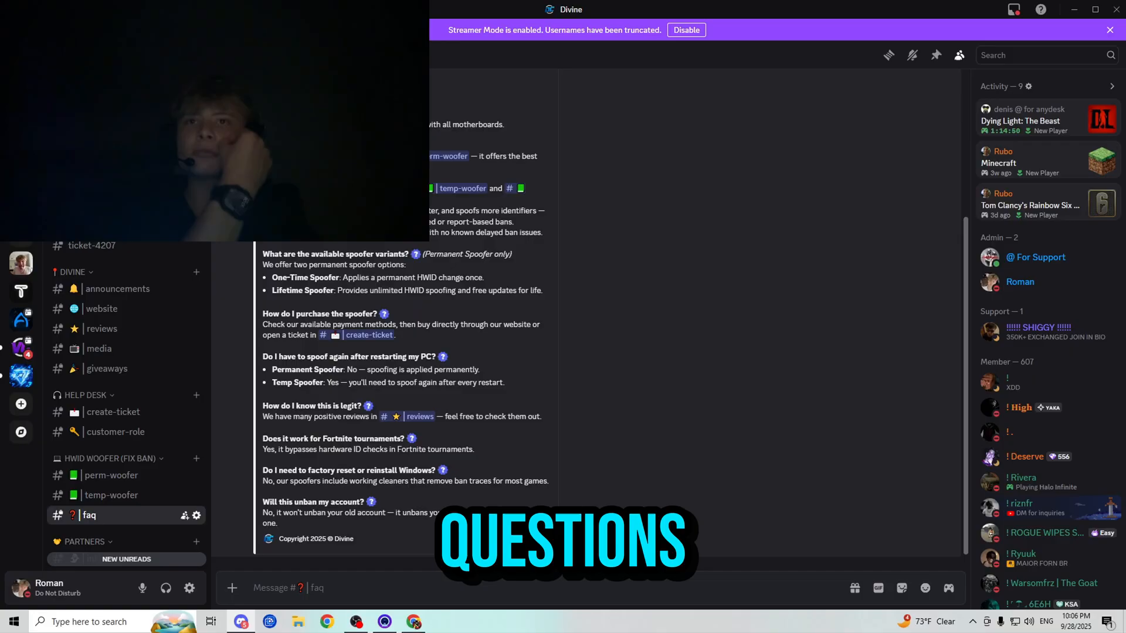
click(113, 412)
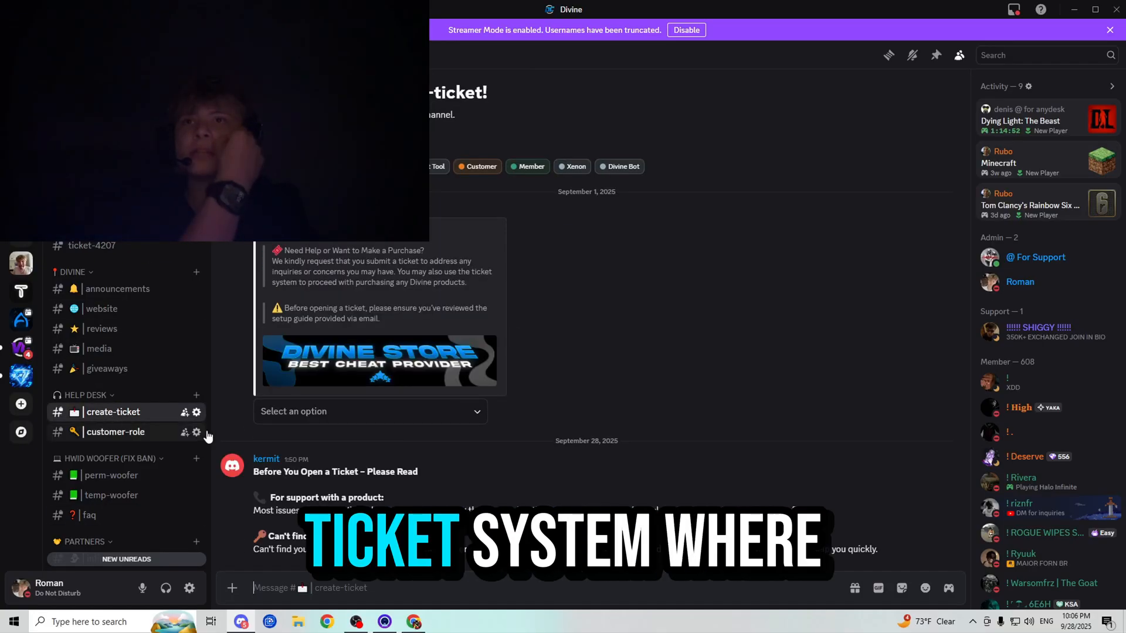
Preview ticket types (Support, Purchase, HWID Reset, Claim Order, Apply for Media), then open giveaways
click(369, 412)
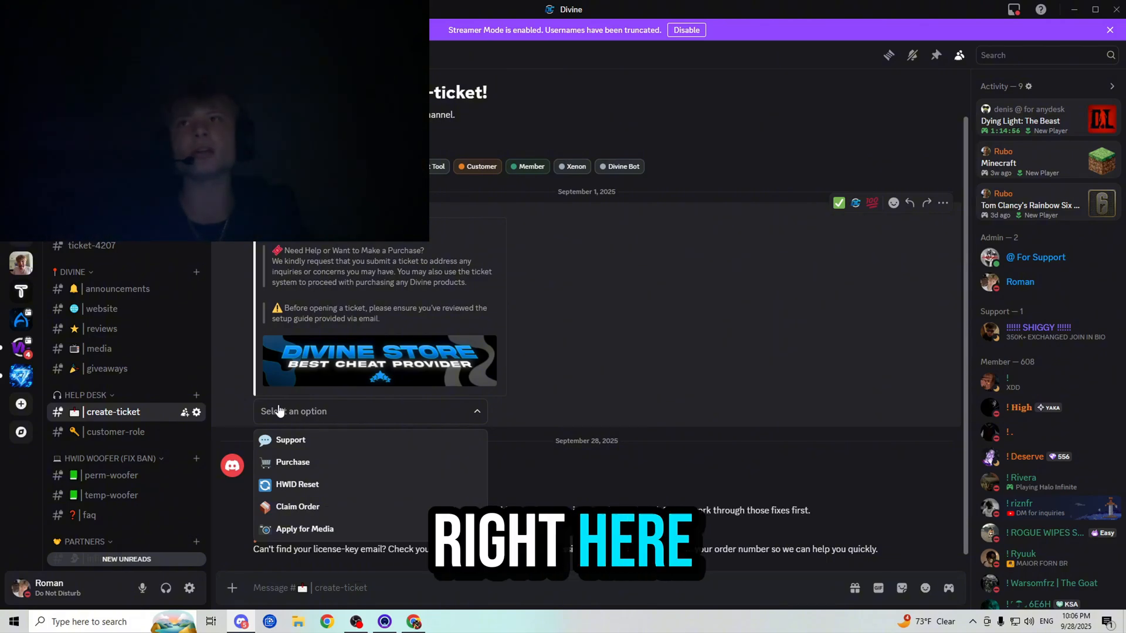
click(107, 368)
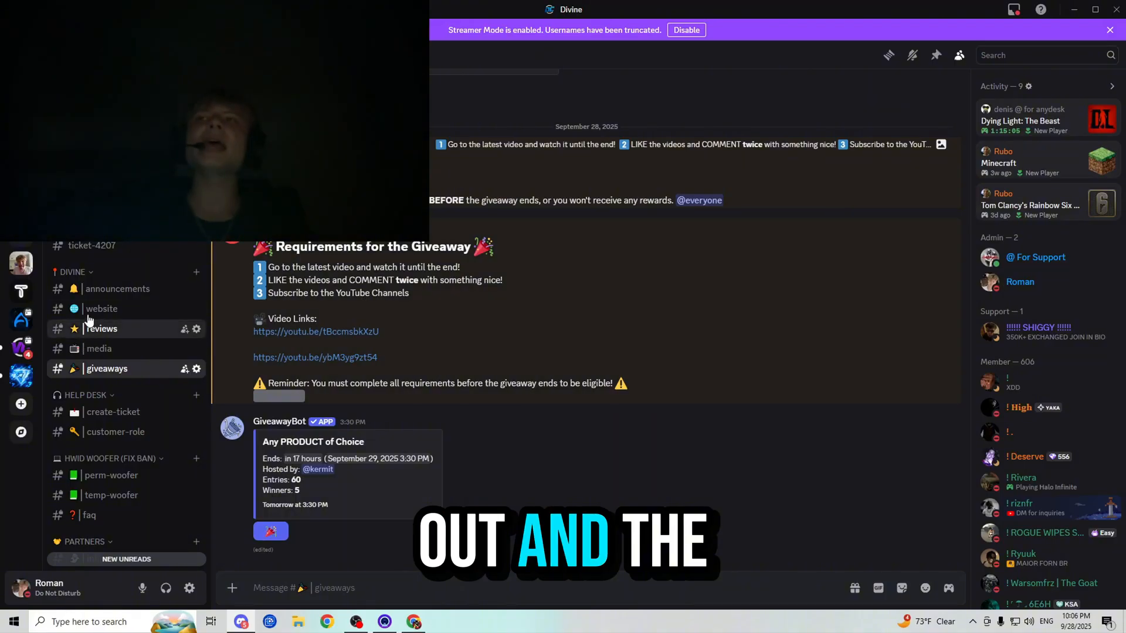
Open Discord's reviews channel and scroll back through customer vouches into late July 2025
click(101, 329)
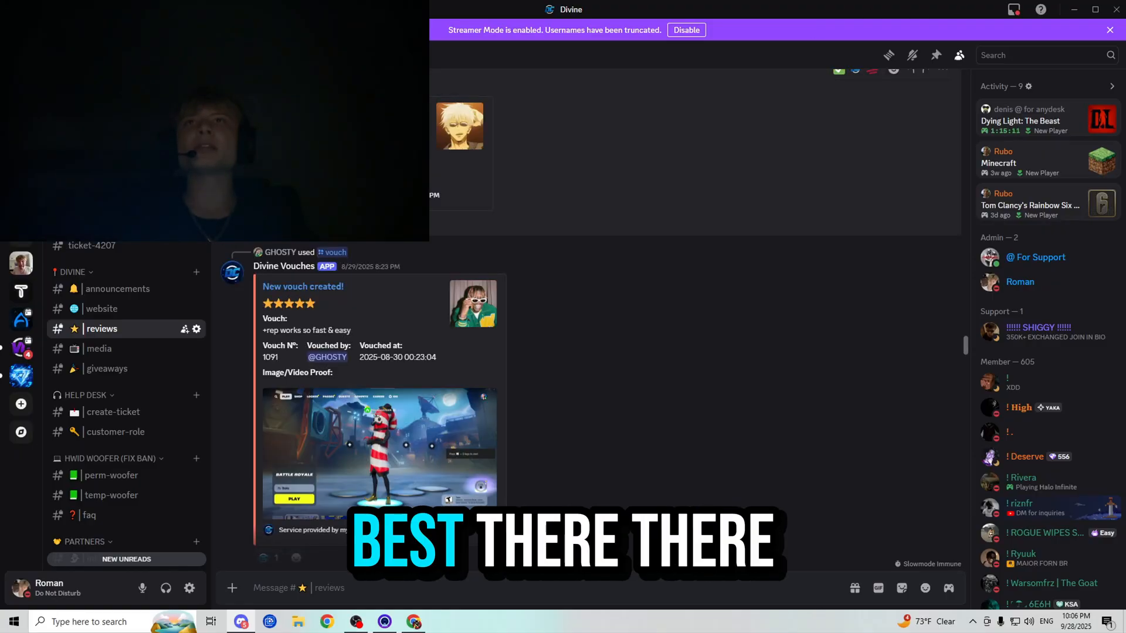
scroll(down, 3)
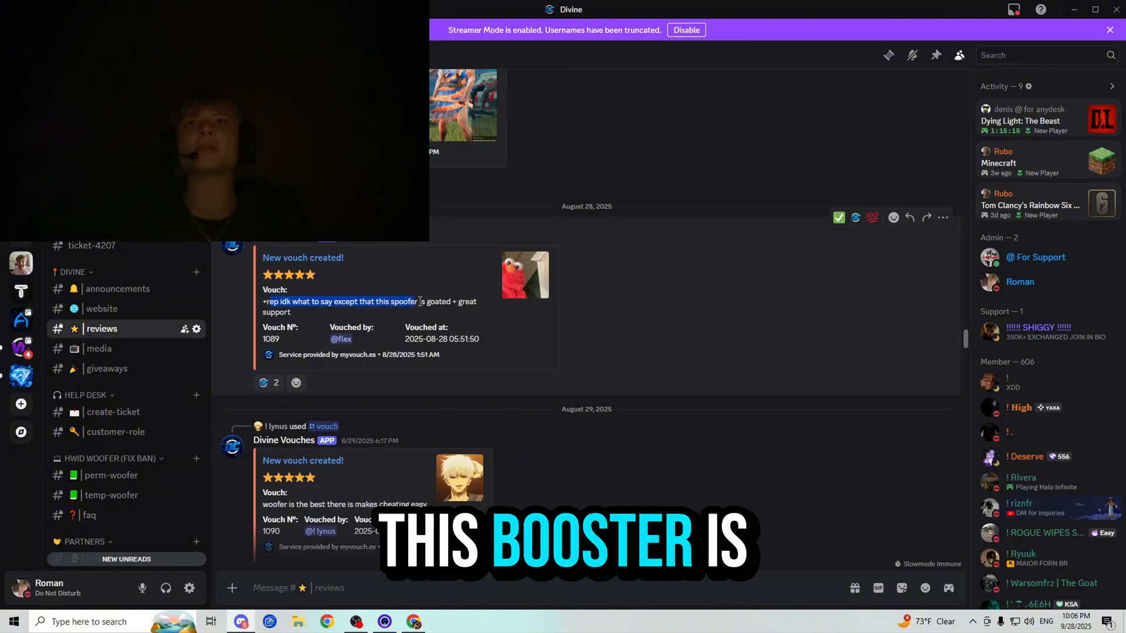
scroll(down, 3)
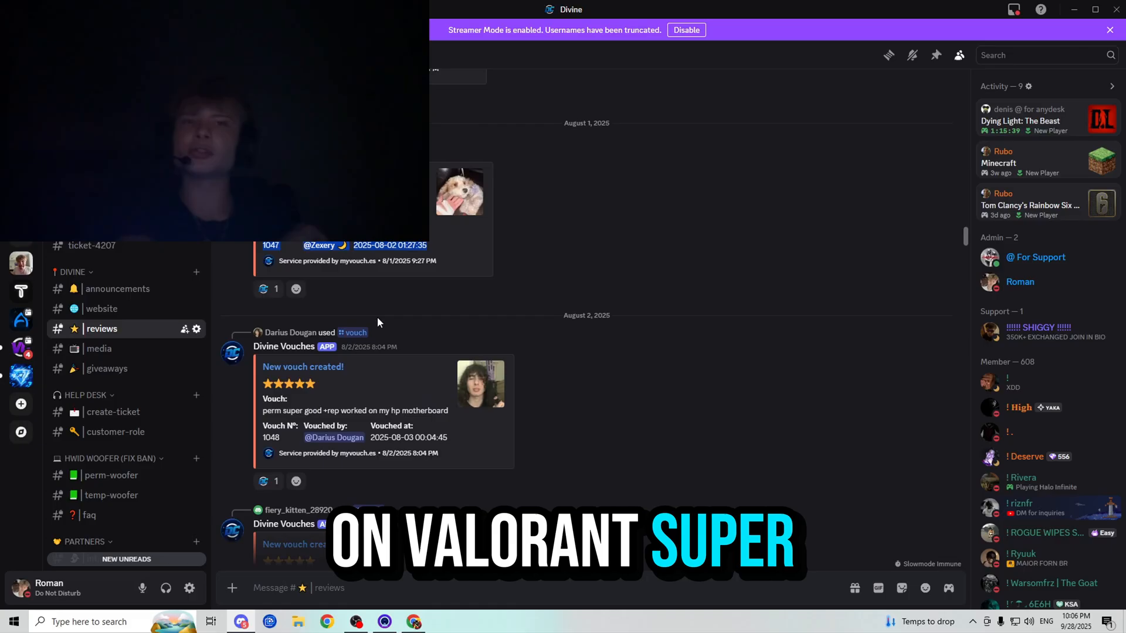
scroll(down, 3)
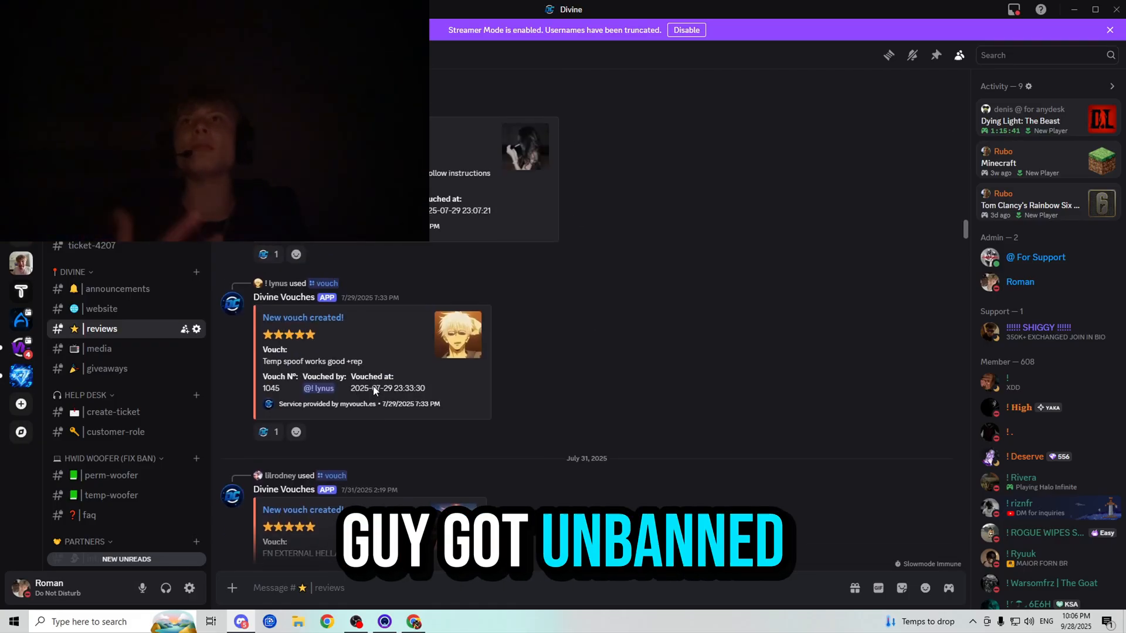